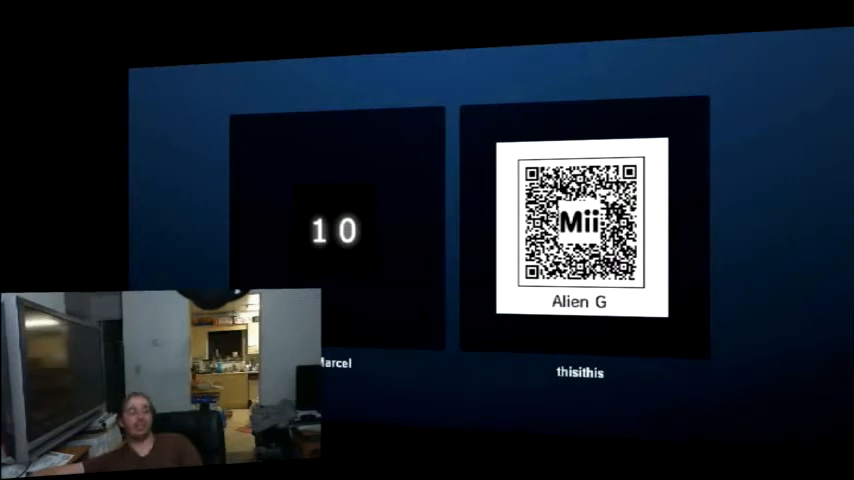
pyautogui.click(580, 235)
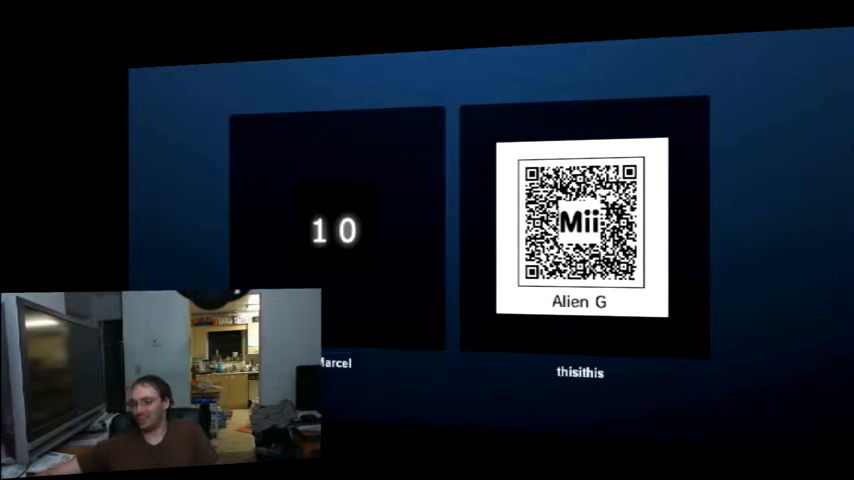
pyautogui.click(580, 235)
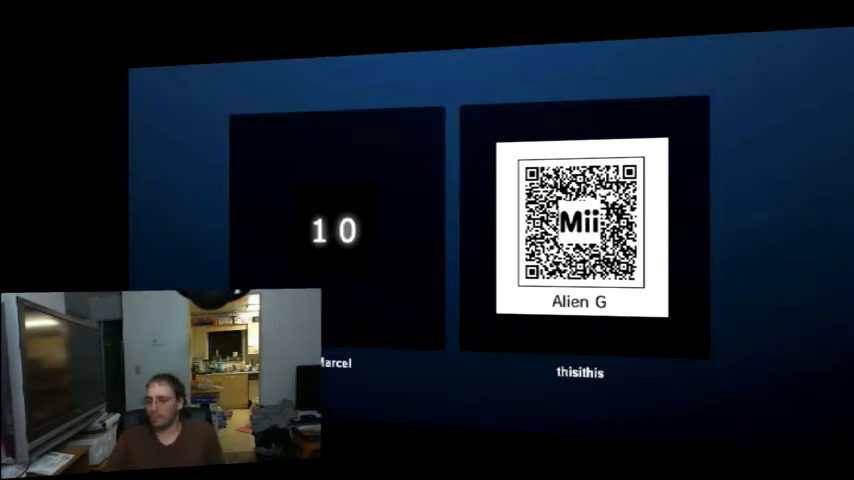
pyautogui.click(580, 230)
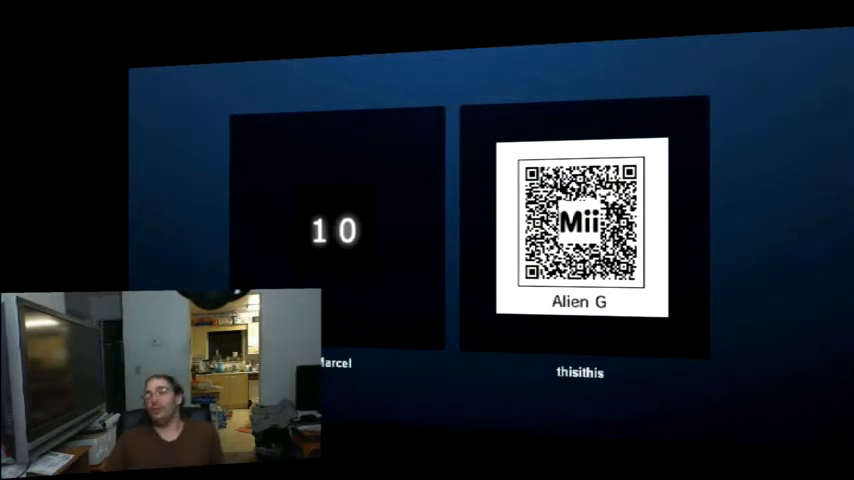
pyautogui.click(580, 230)
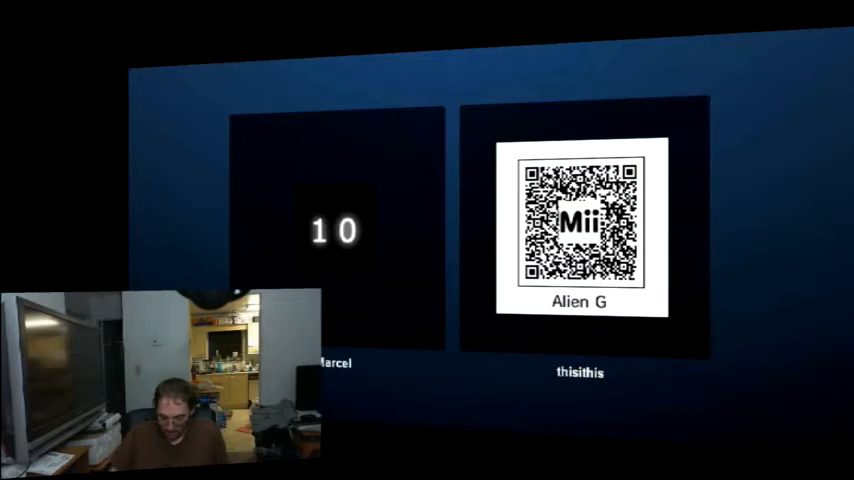
pyautogui.click(585, 235)
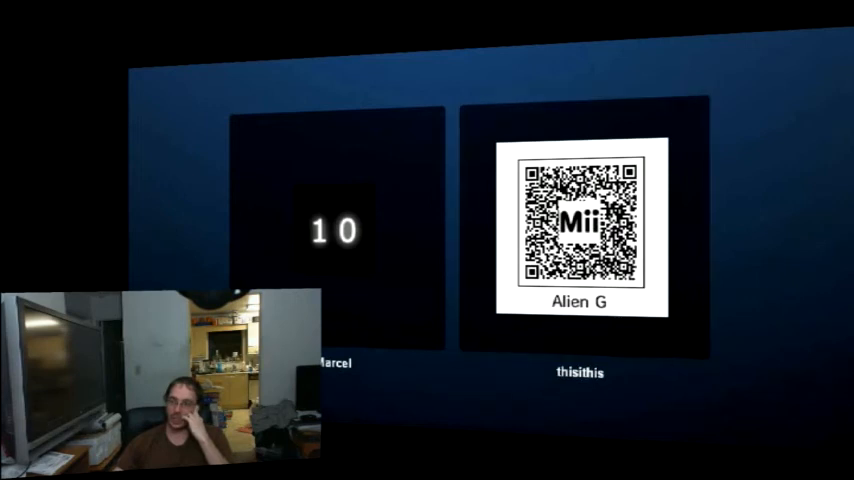
pyautogui.click(580, 230)
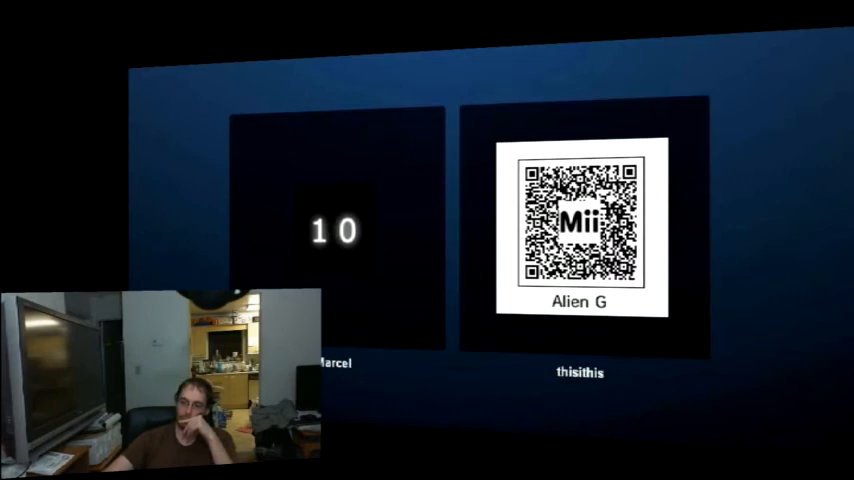
pyautogui.click(580, 235)
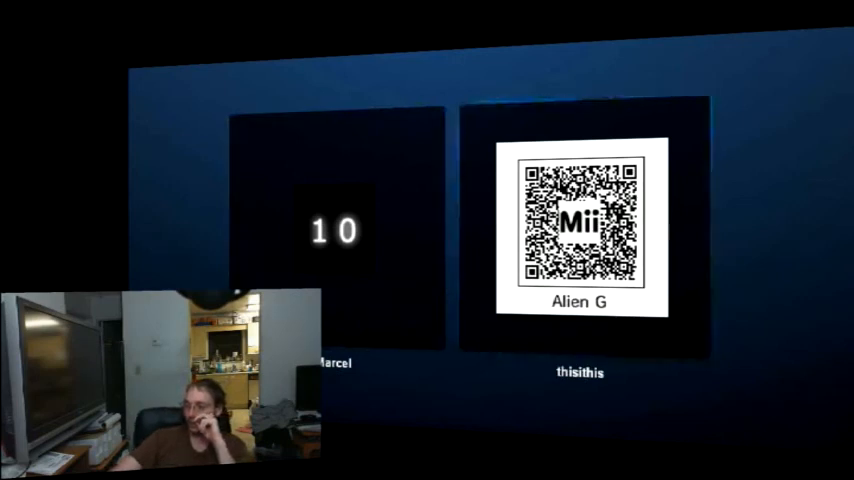
pyautogui.click(583, 235)
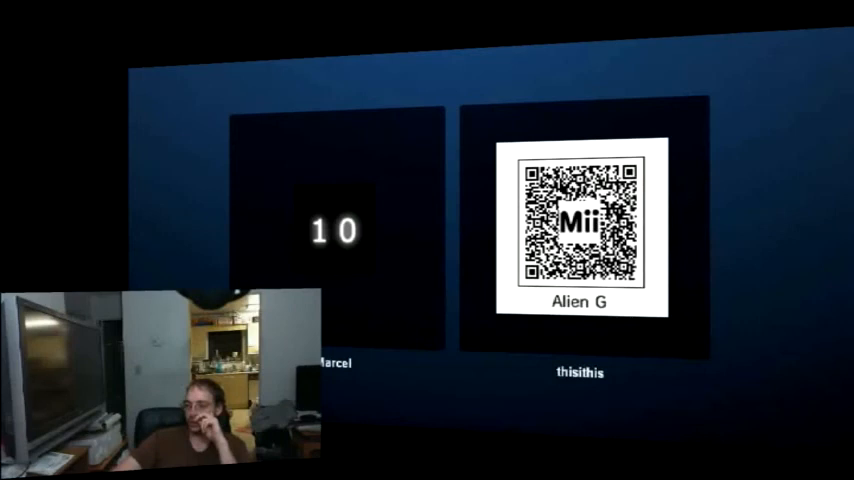
pyautogui.click(580, 235)
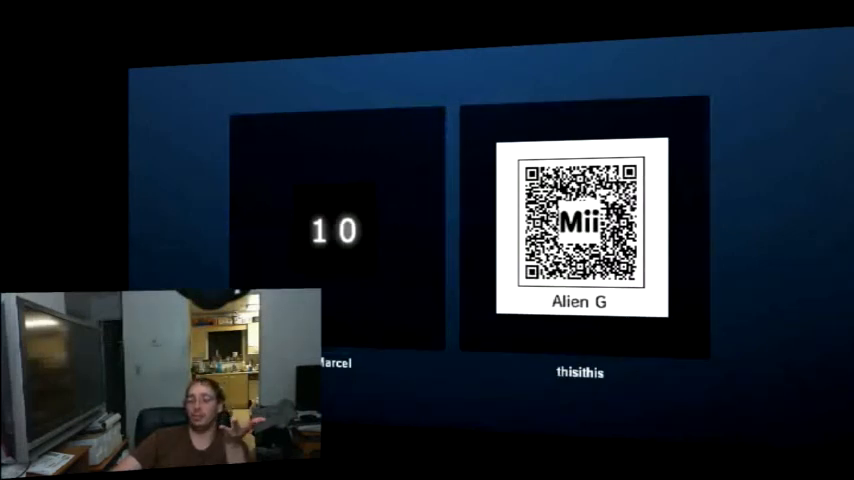
pyautogui.click(578, 230)
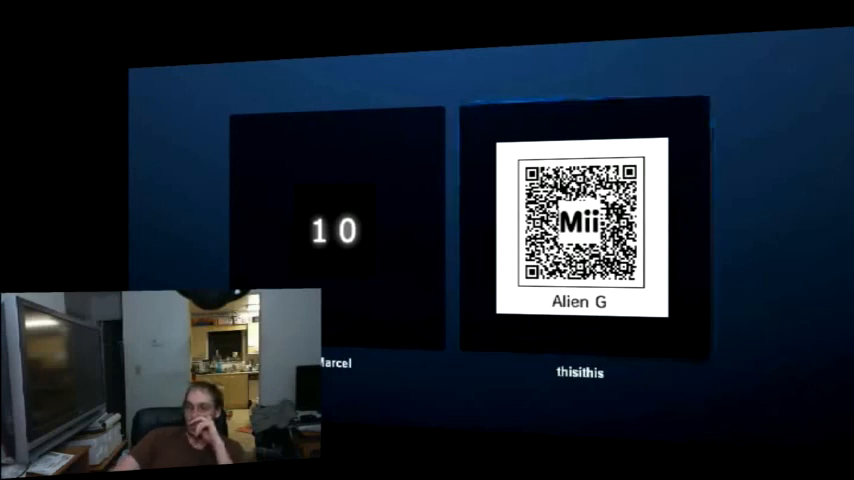
pyautogui.click(335, 230)
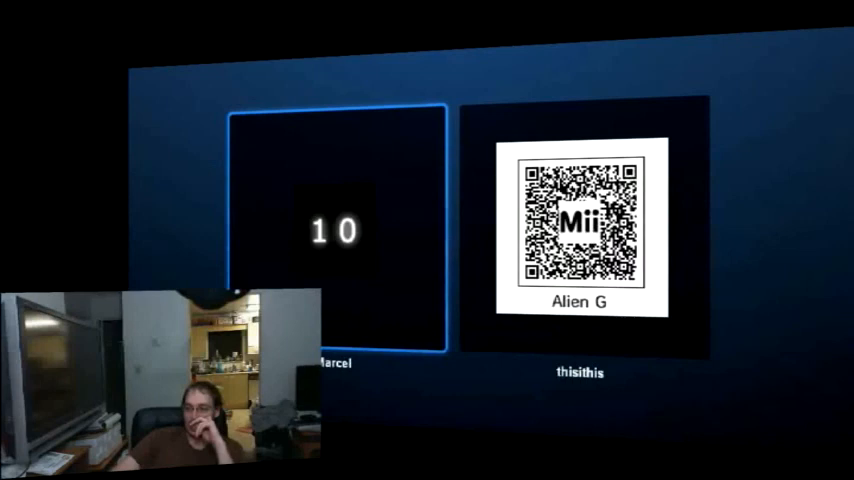